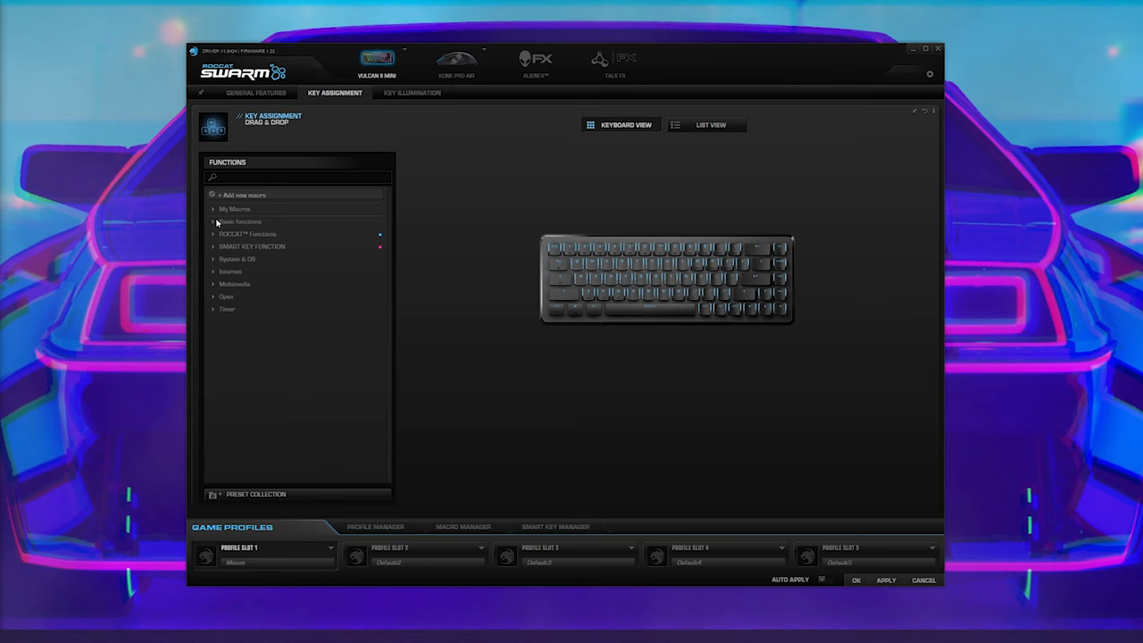
Step: Expand the ROCCAT Functions list and scroll down through its entries
{"action": "left_click", "coordinate": [608, 265]}
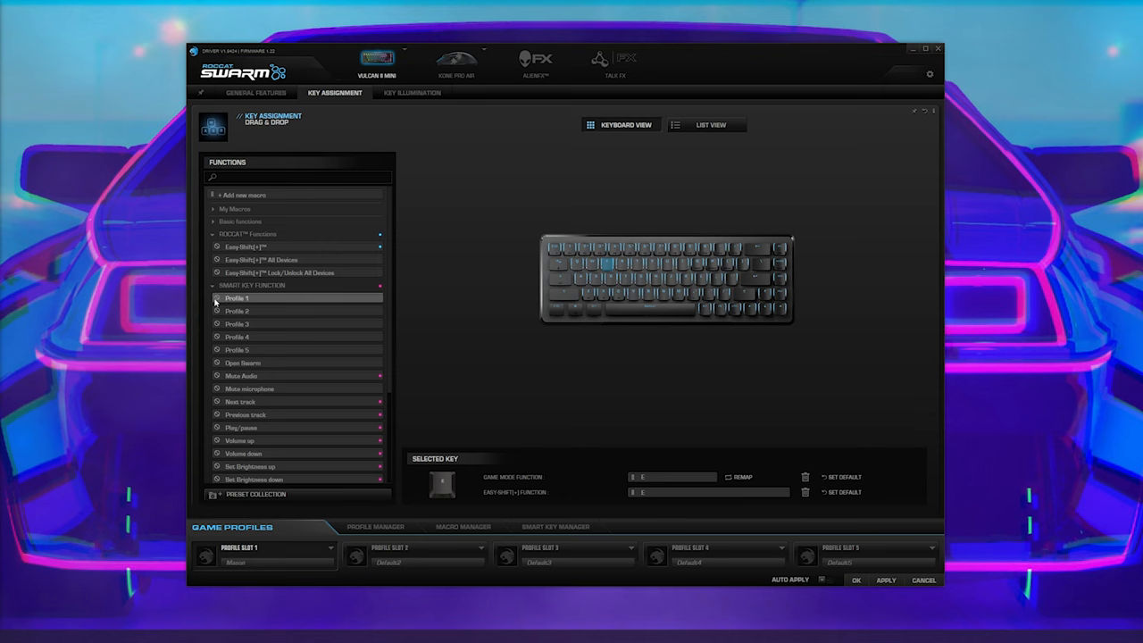
{"action": "scroll", "scroll_direction": "down", "scroll_amount": 3}
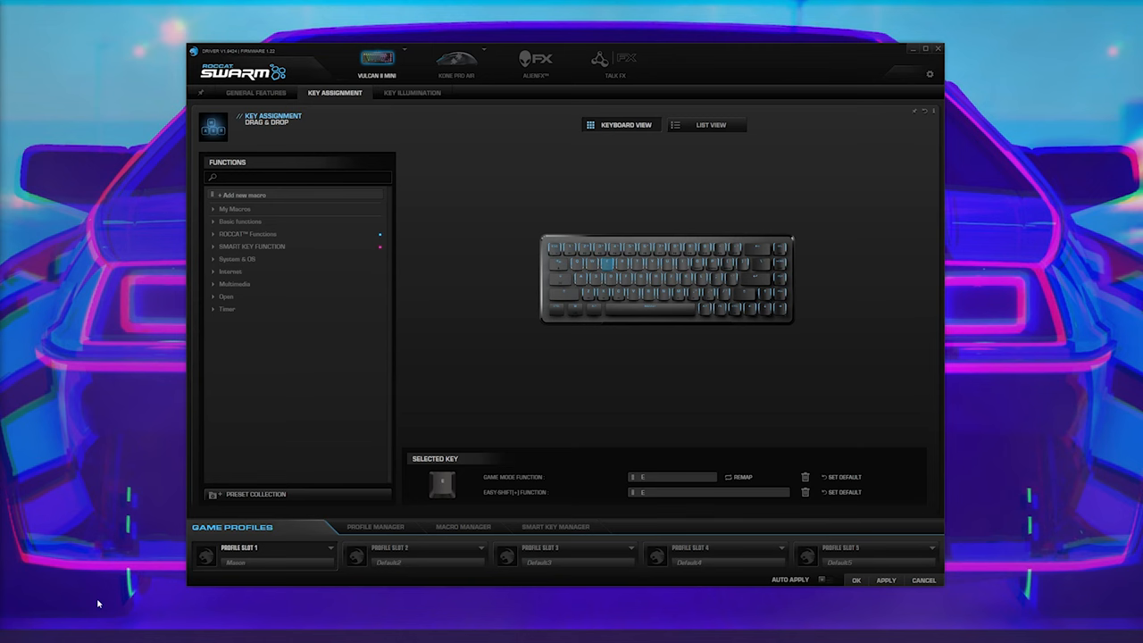
{"action": "left_click", "coordinate": [243, 194]}
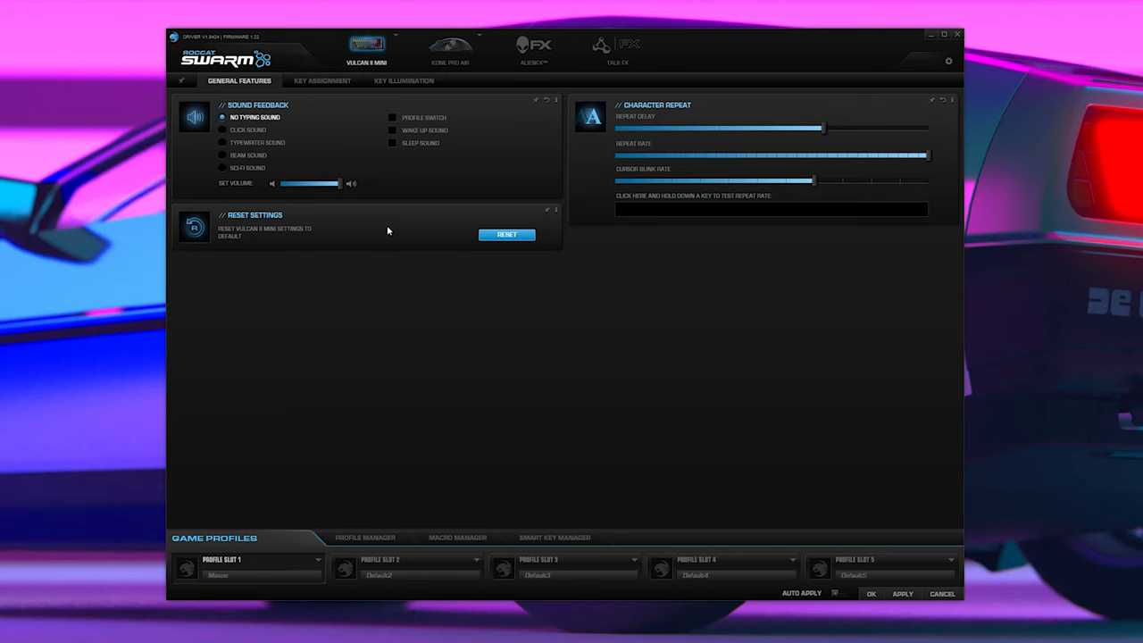
Step: Switch back to the Key Assignment page showing the keyboard layout and function categories
{"action": "left_click", "coordinate": [322, 80]}
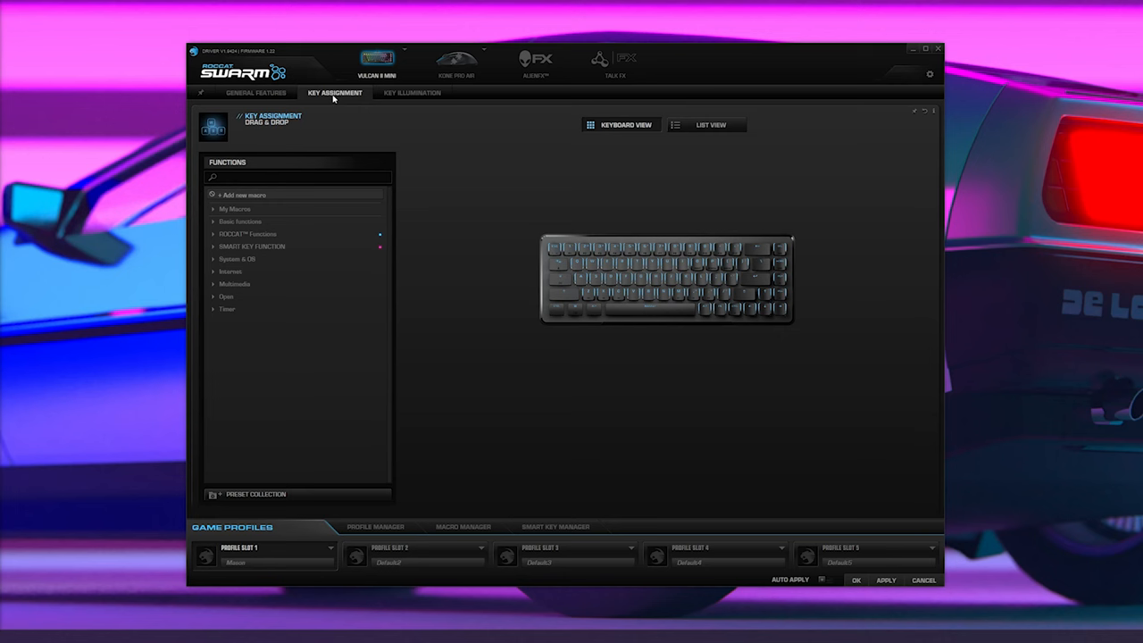
Step: Expand the System & OS and Basic function lists, then view Ripple FX key illumination
{"action": "left_click", "coordinate": [237, 259]}
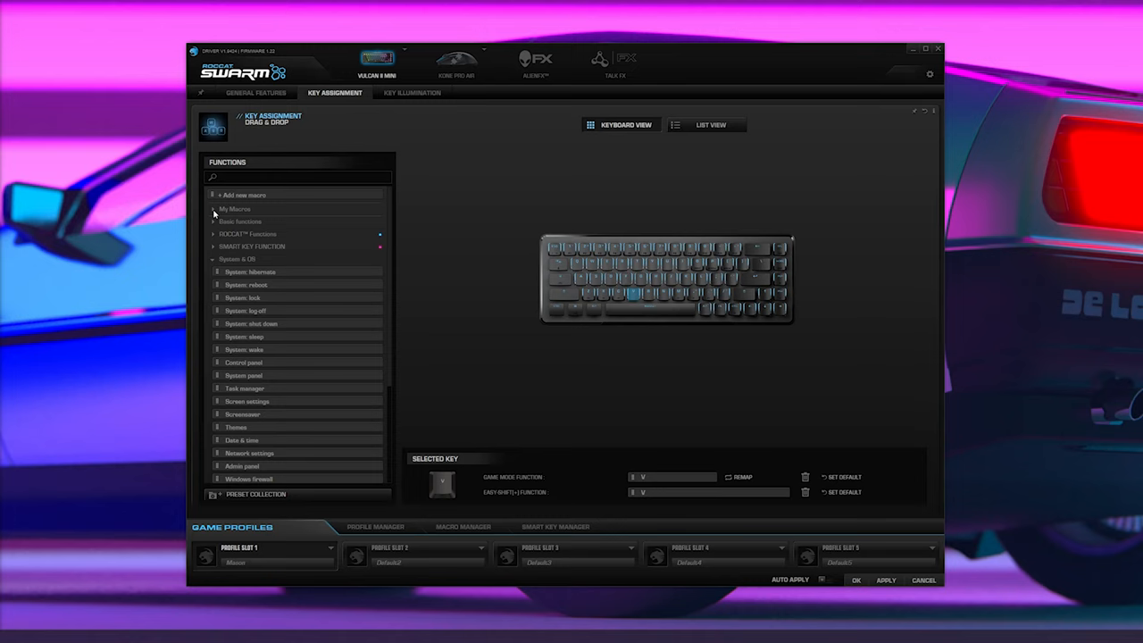
{"action": "left_click", "coordinate": [214, 222]}
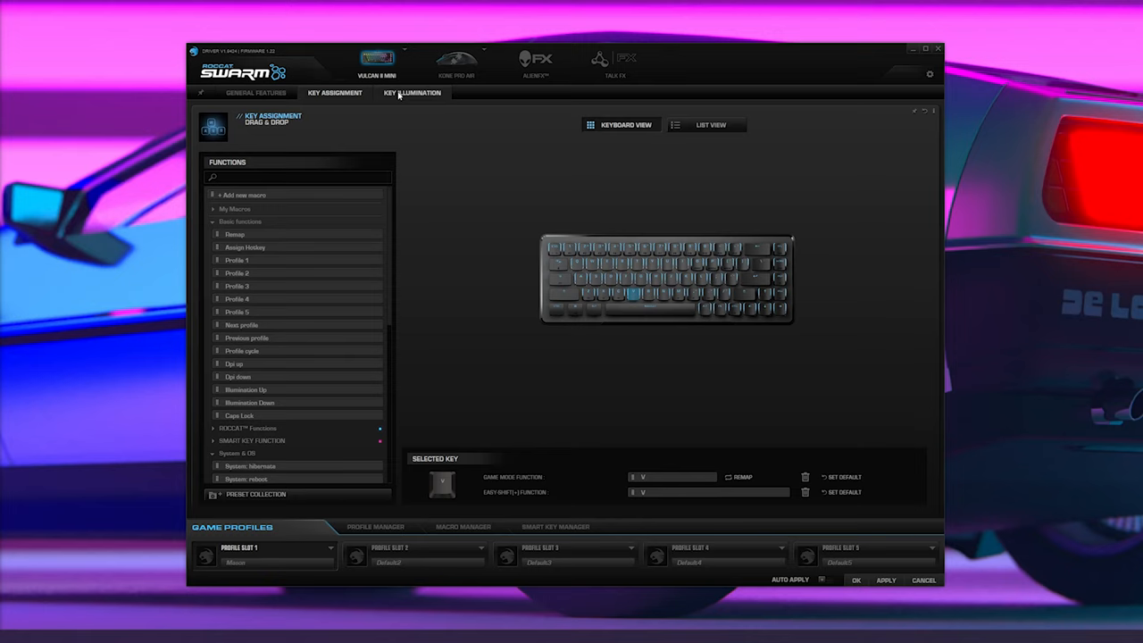
{"action": "left_click", "coordinate": [412, 93]}
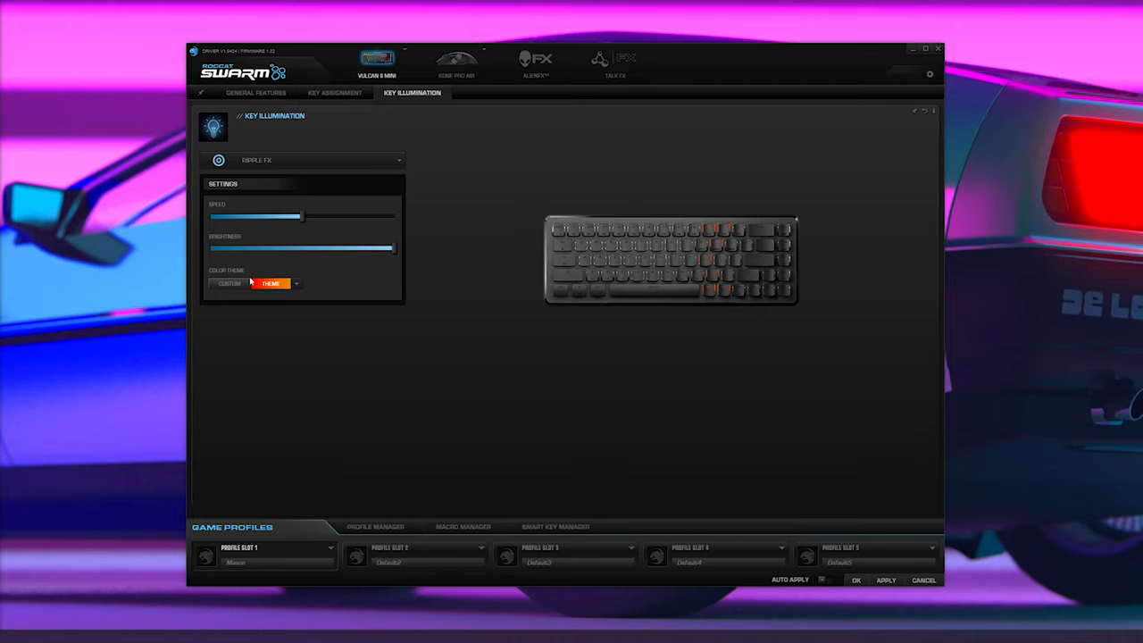